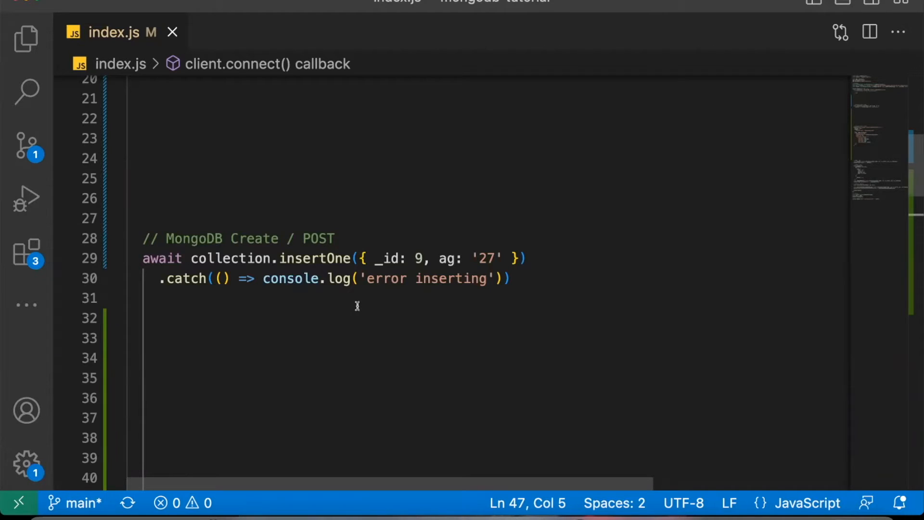
Scroll to the FingoDB POST fetch snippet with database_id, table_id and row_columns_values
scroll(down, 3)
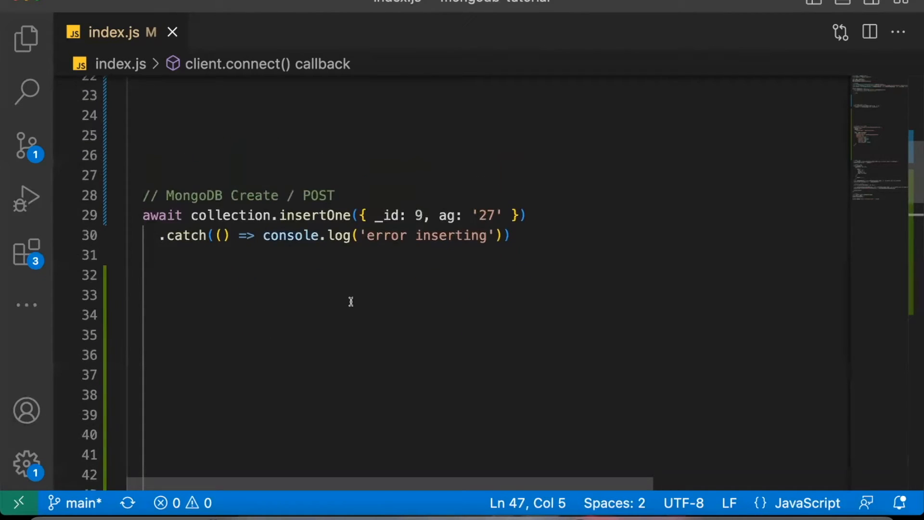
mouse_move(359, 298)
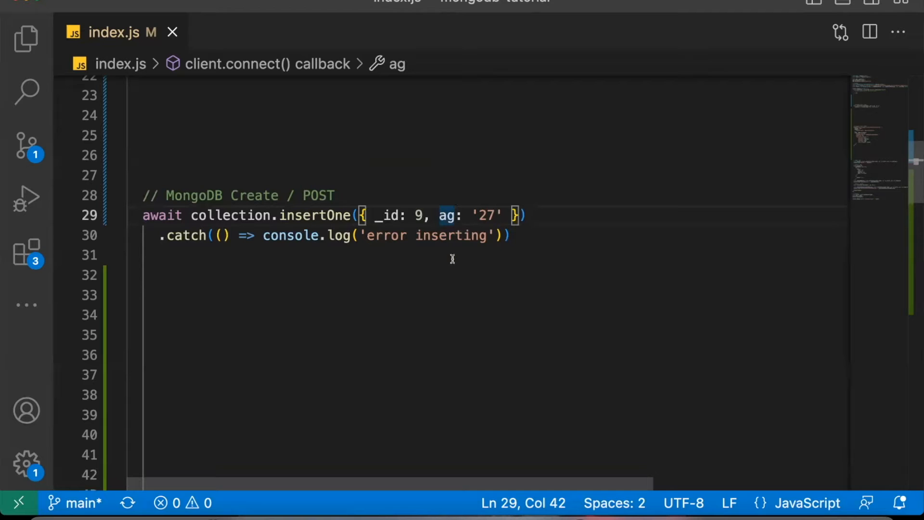
mouse_move(482, 266)
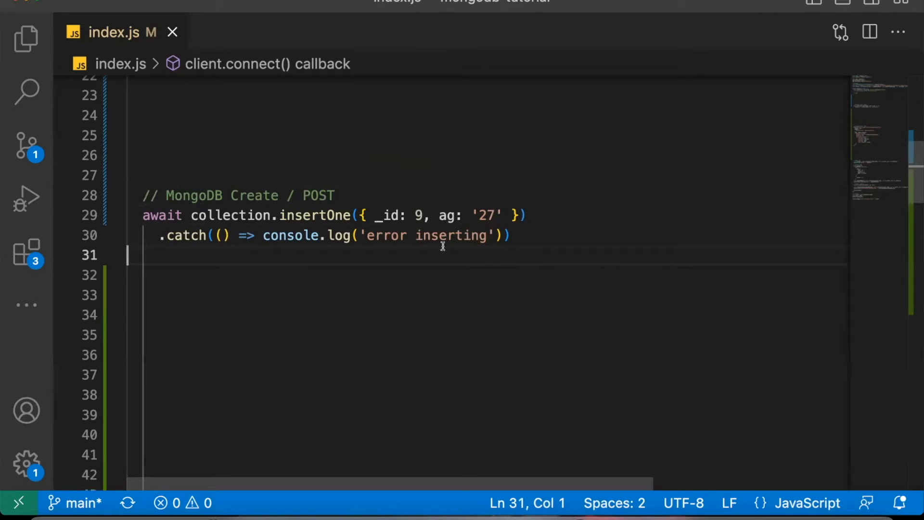
mouse_move(470, 258)
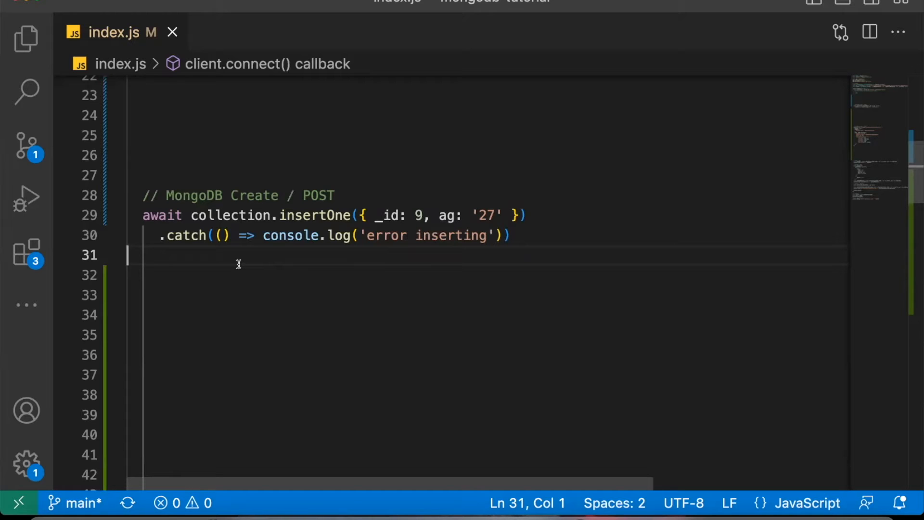
mouse_move(466, 272)
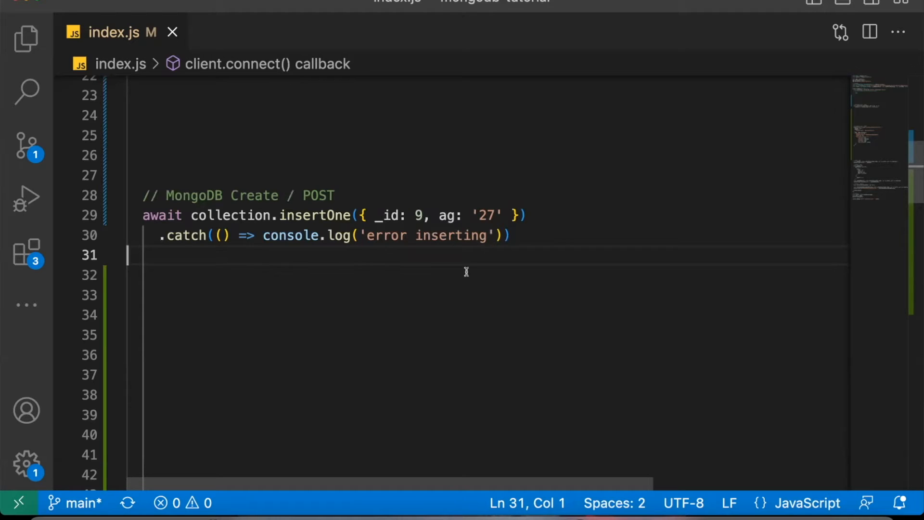
mouse_move(378, 224)
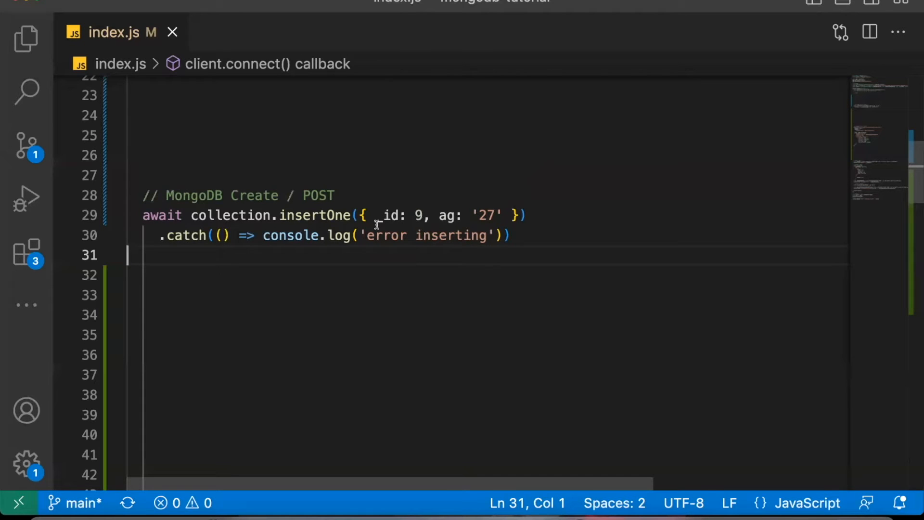
double_click(420, 215)
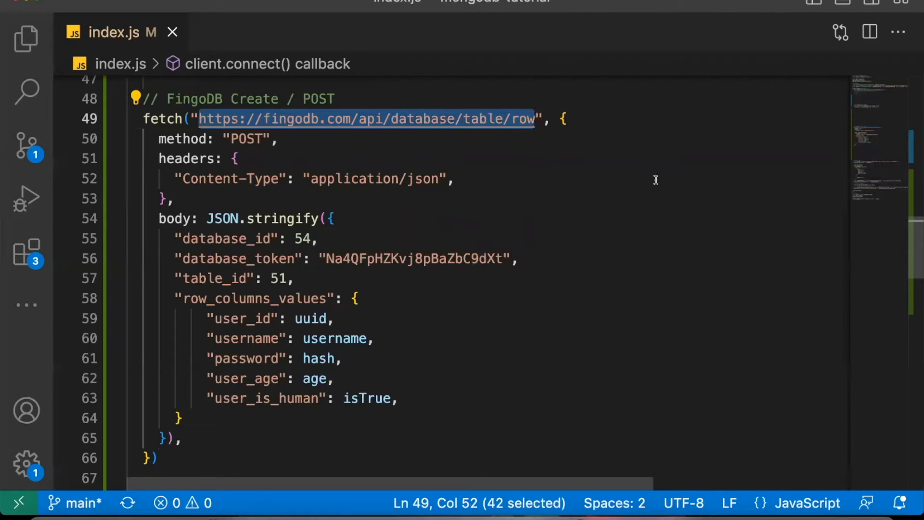
mouse_move(684, 182)
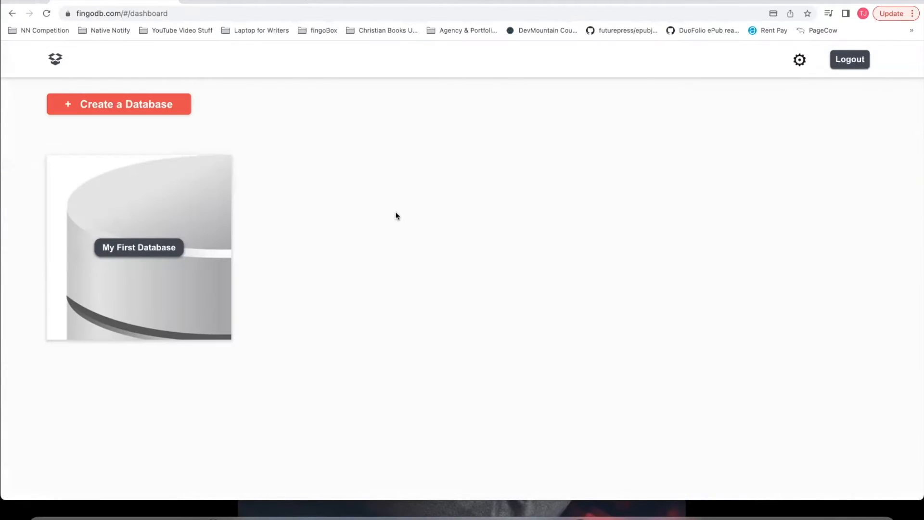
Start a new table named 'users' inside My First Database
click(137, 248)
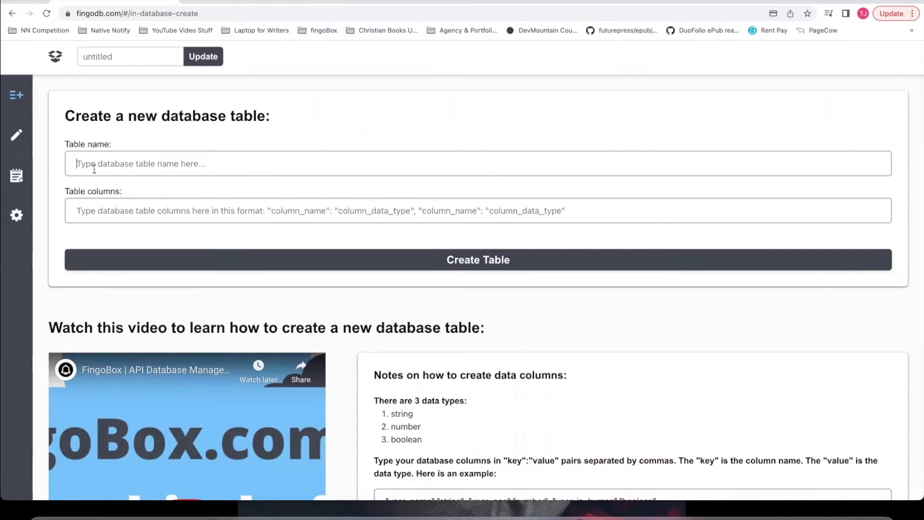
text(users)
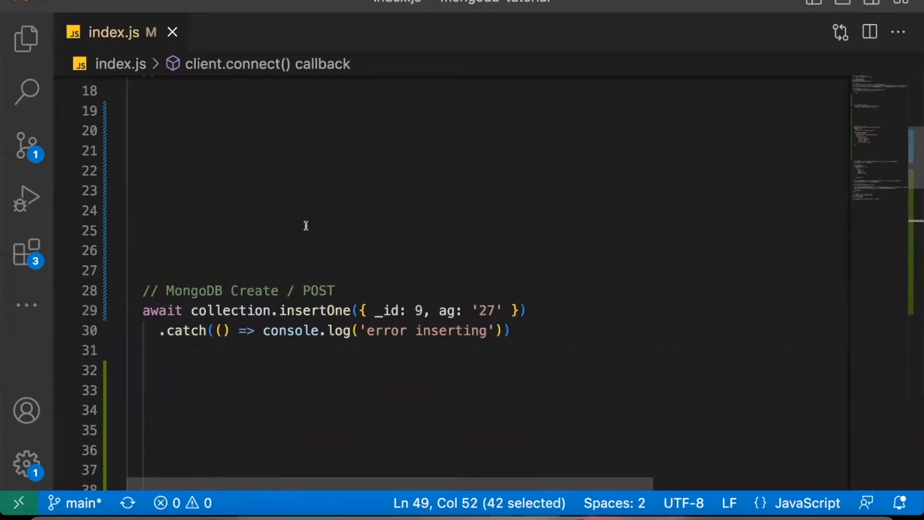
scroll(down, 3)
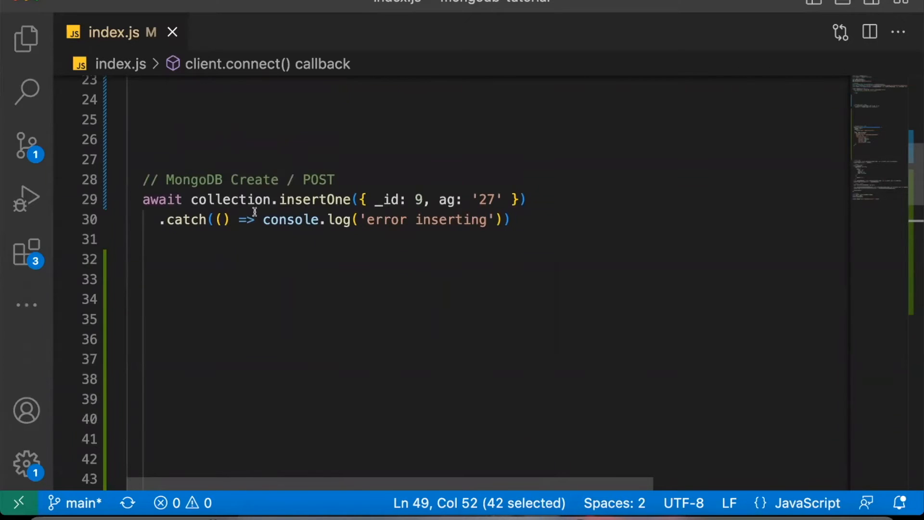
mouse_move(401, 325)
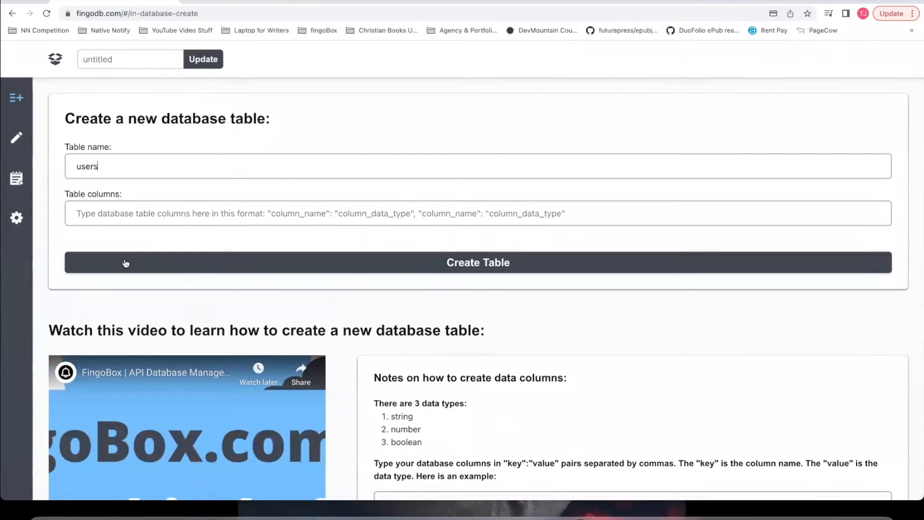
mouse_move(195, 209)
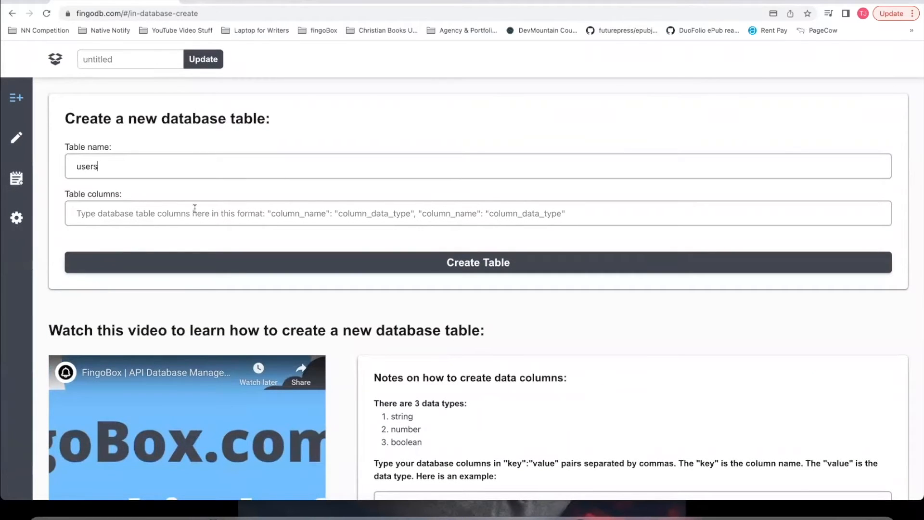
mouse_move(206, 217)
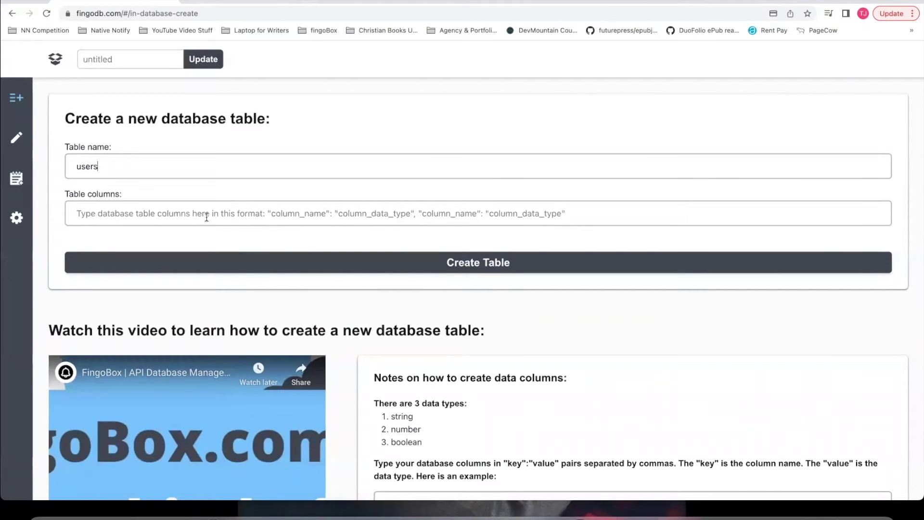
Enter table columns "name":"string", "age":"number", "is_human":"boolean"
scroll(down, 3)
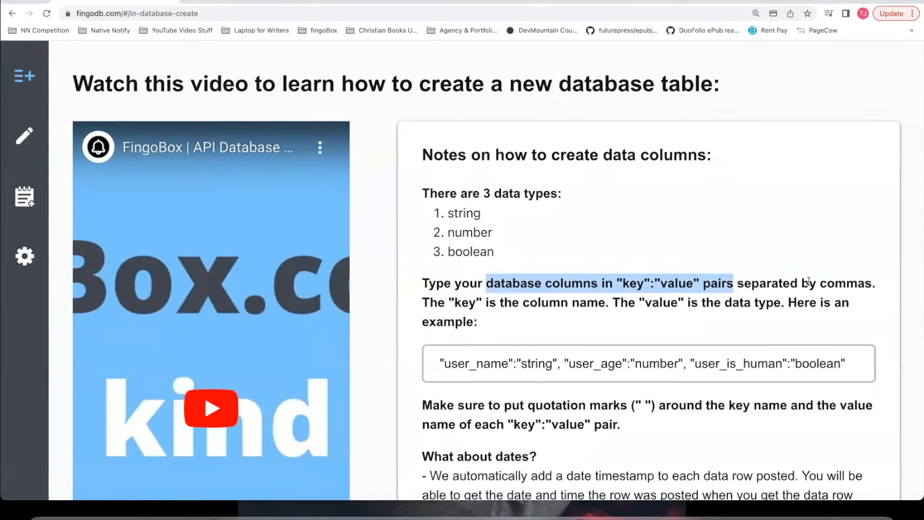
double_click(462, 302)
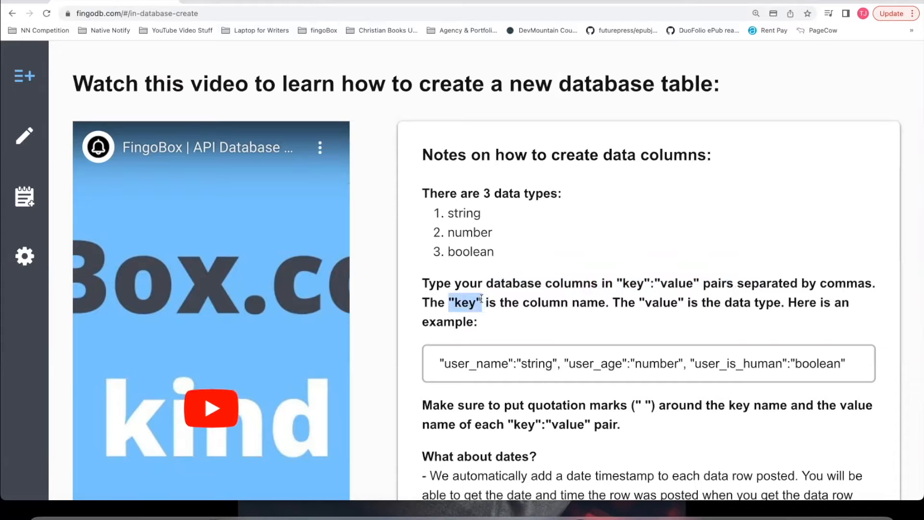
double_click(661, 303)
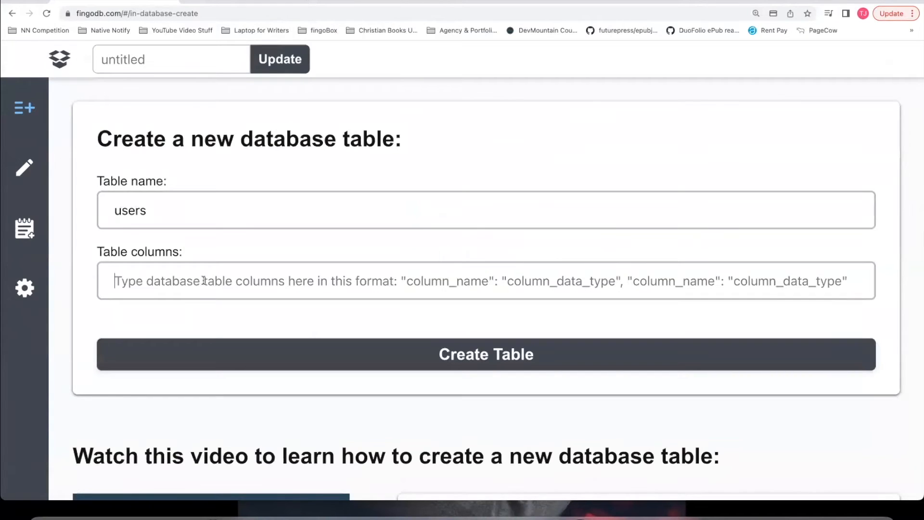
text("name":"s)
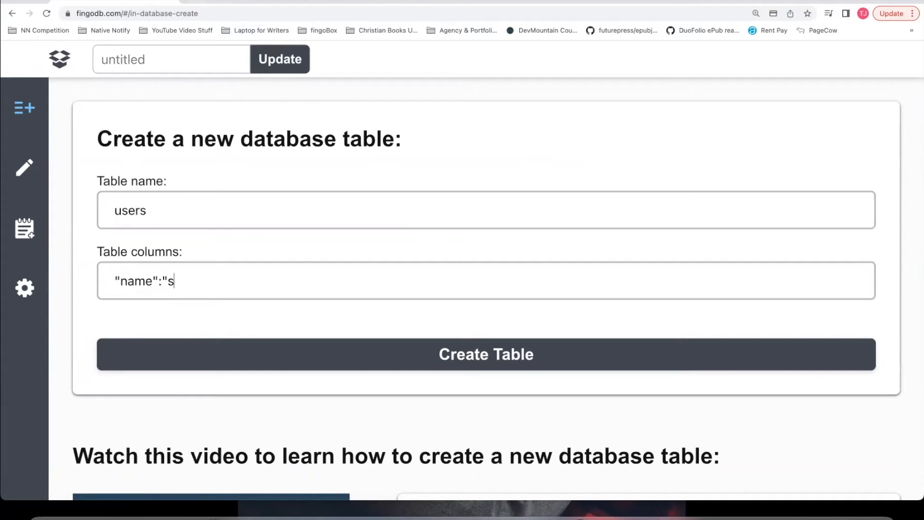
text(tring")
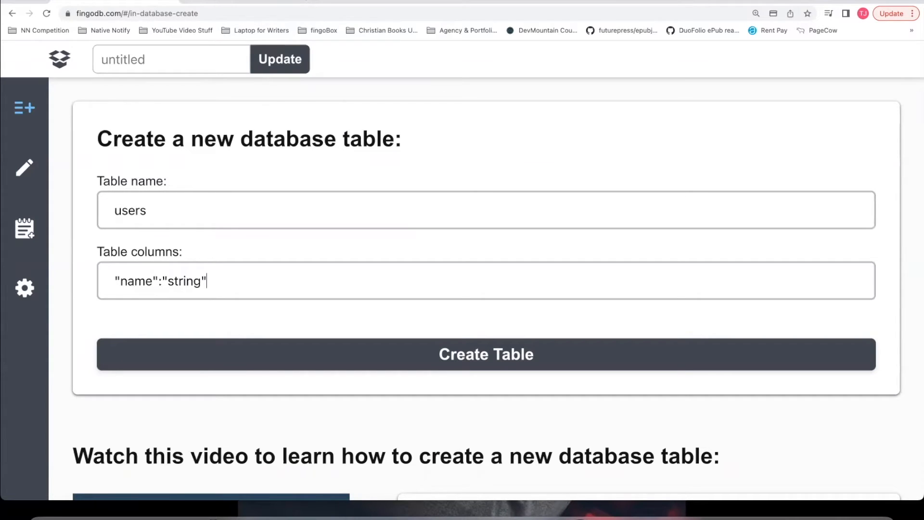
text(, "age")
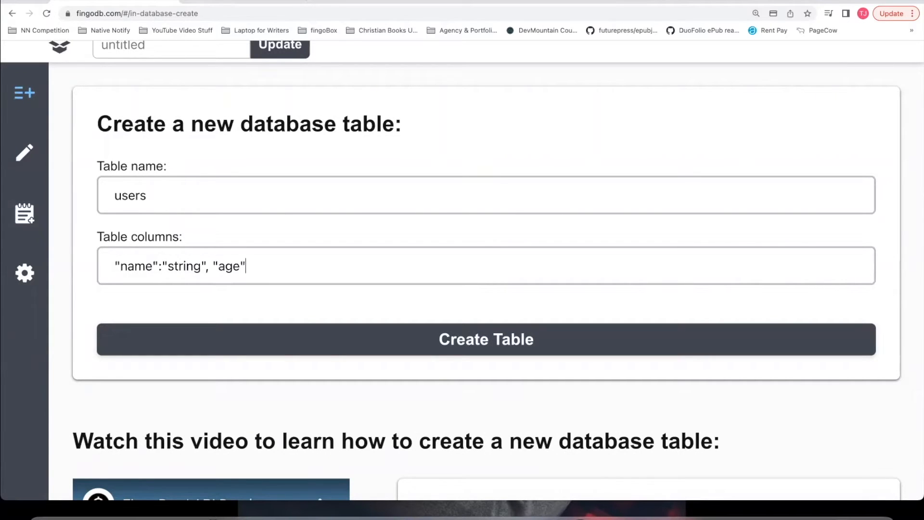
text(:"nu)
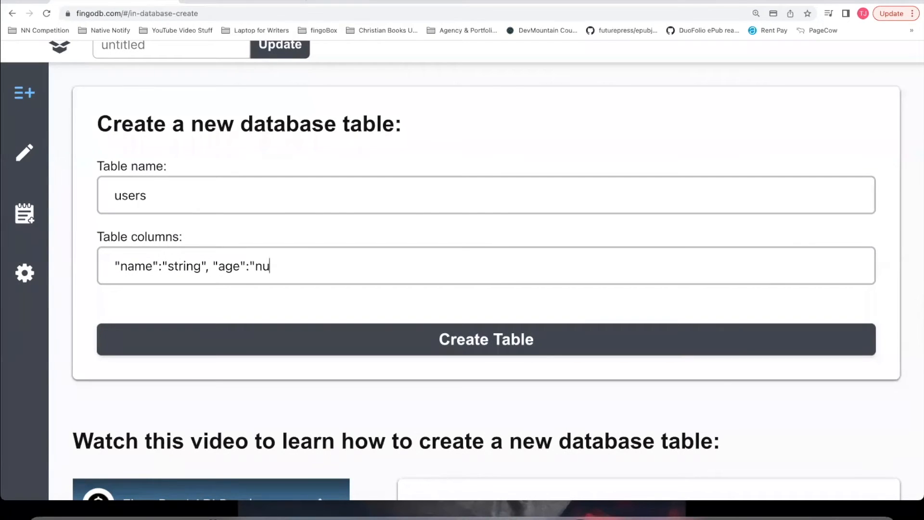
text(mber", "is)
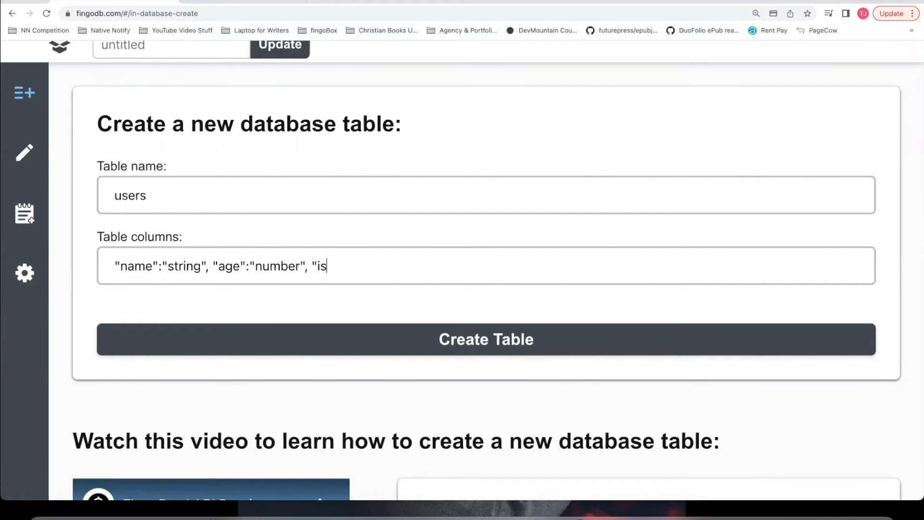
text(_human":)
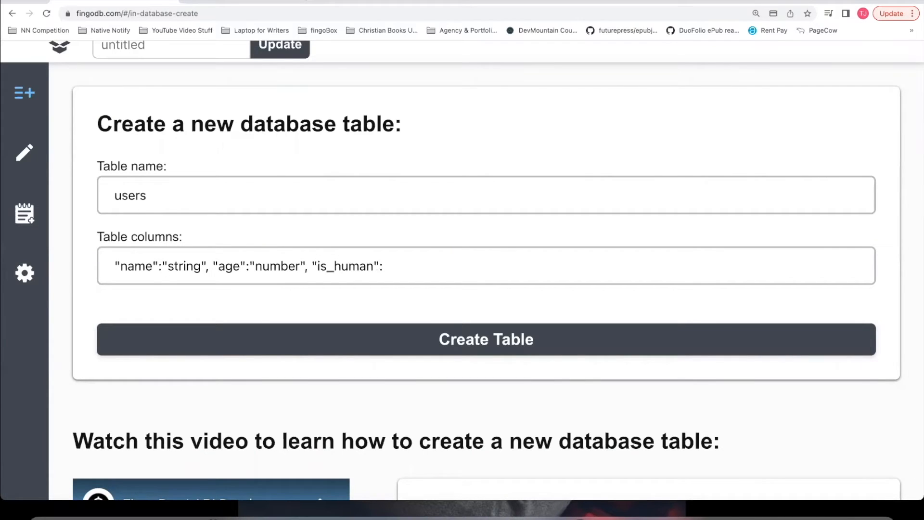
text("boolea)
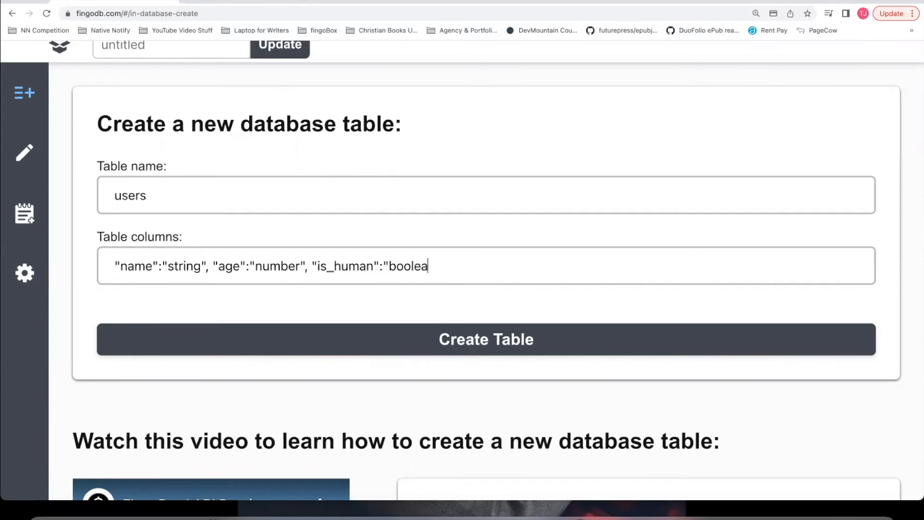
scroll(down, 3)
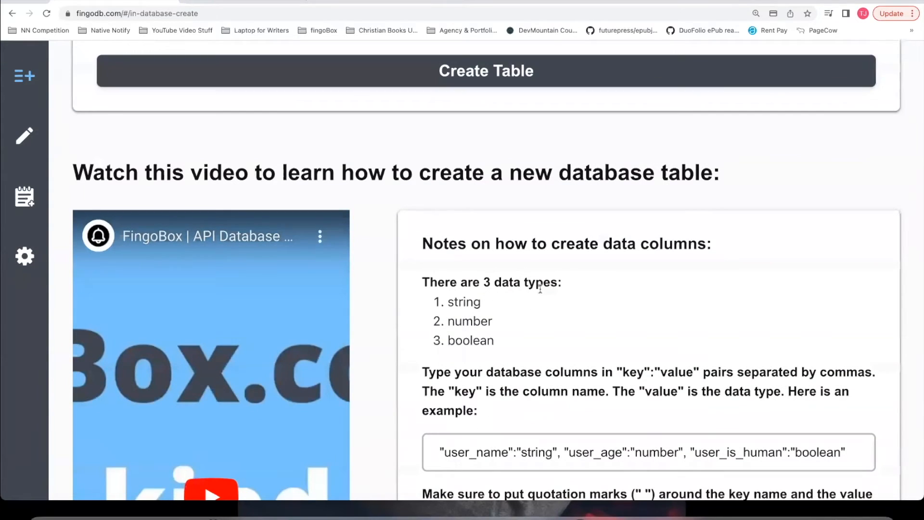
mouse_move(471, 358)
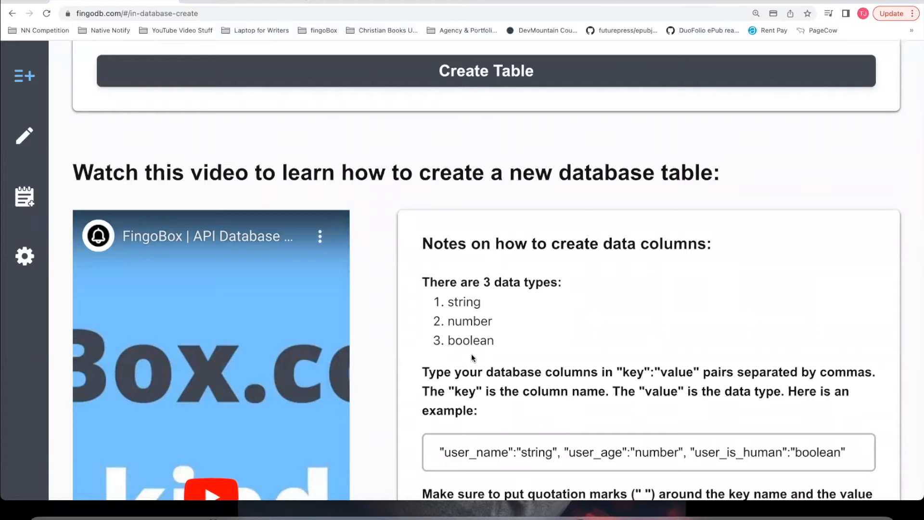
scroll(down, 3)
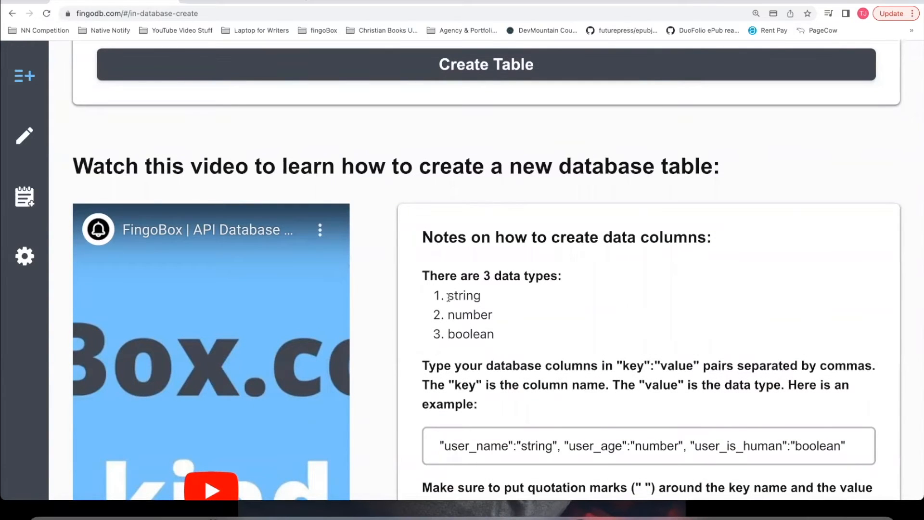
double_click(465, 295)
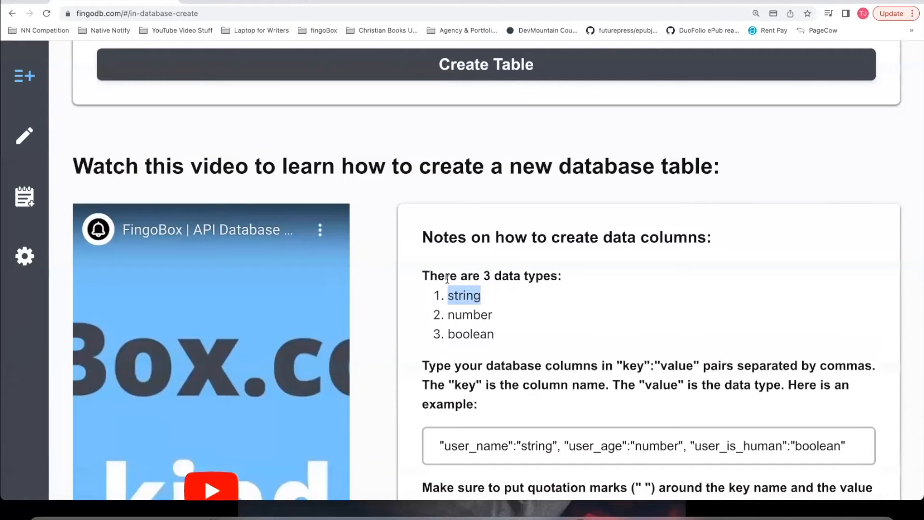
scroll(down, 3)
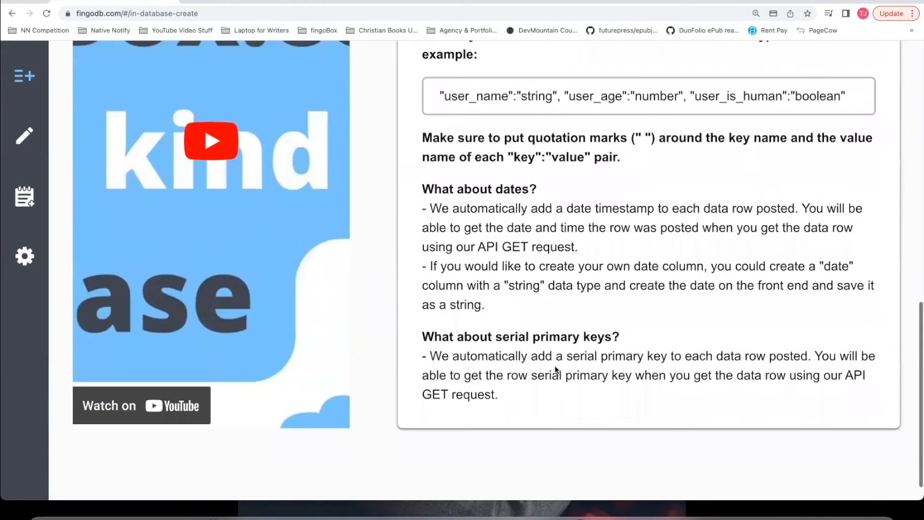
mouse_move(467, 229)
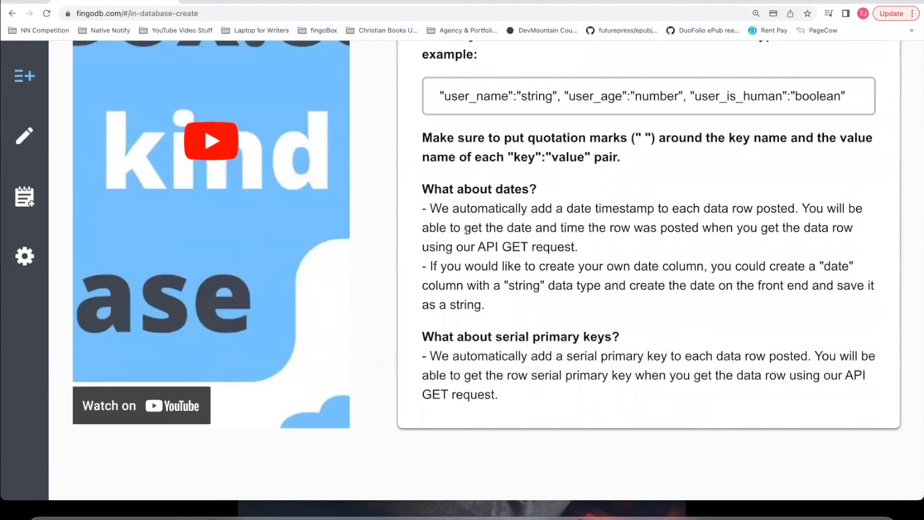
drag(497, 337, 578, 337)
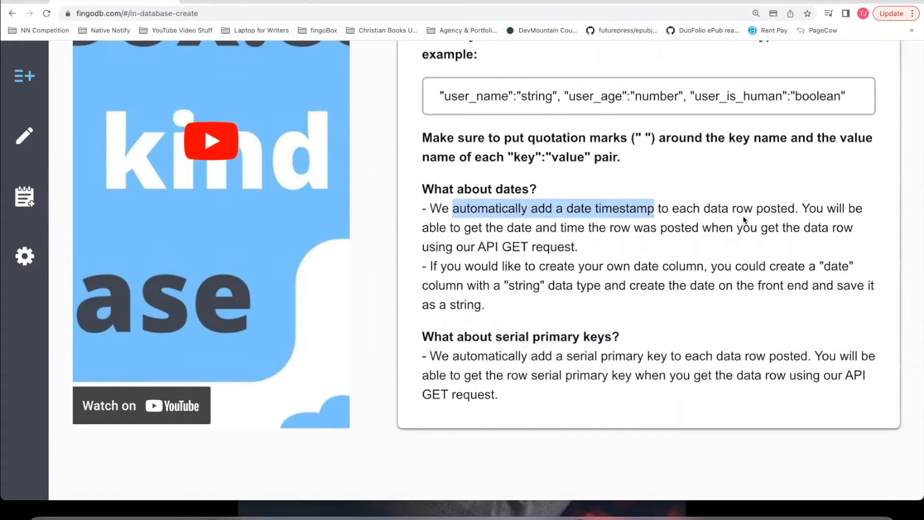
mouse_move(630, 175)
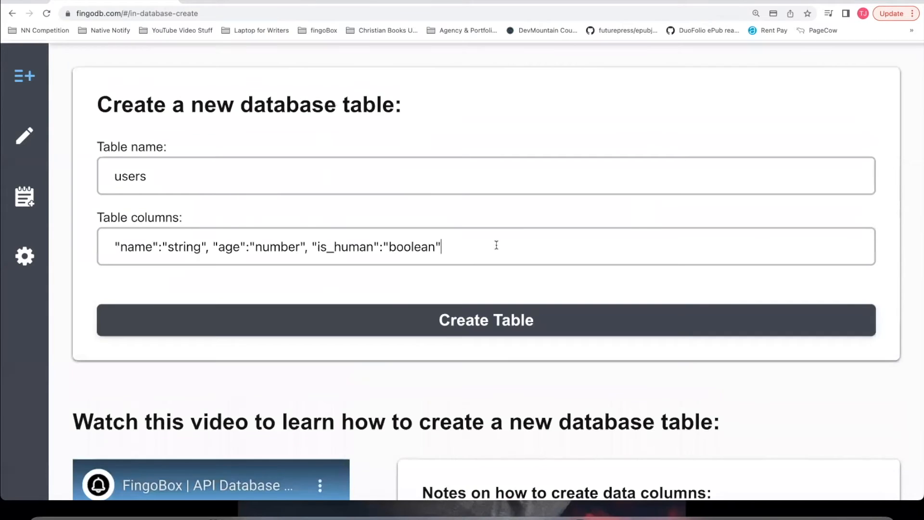
Append "date_created":"string" to the columns and create the users table
text(, "dat)
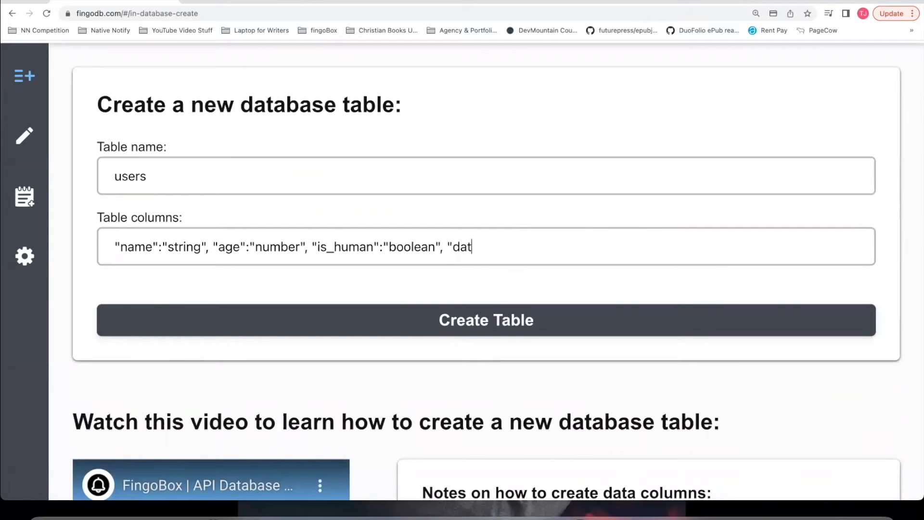
text(e_cr)
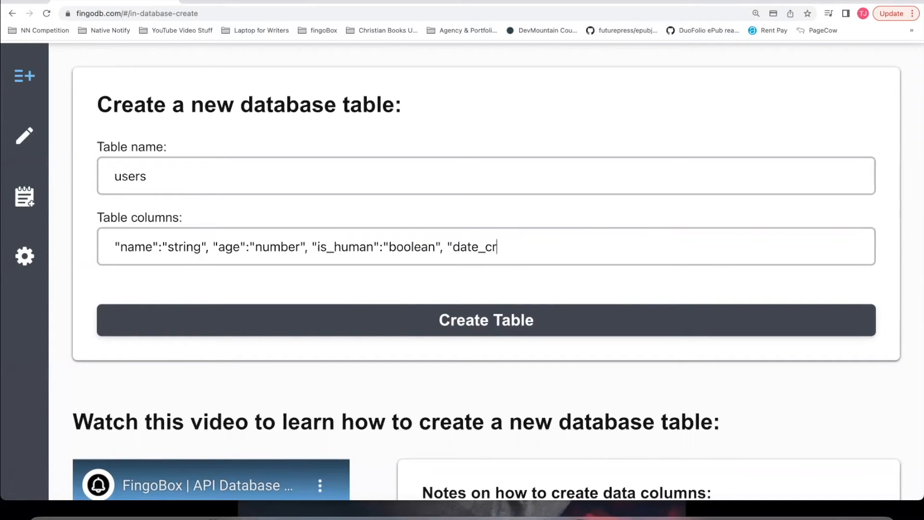
text(eated":"string")
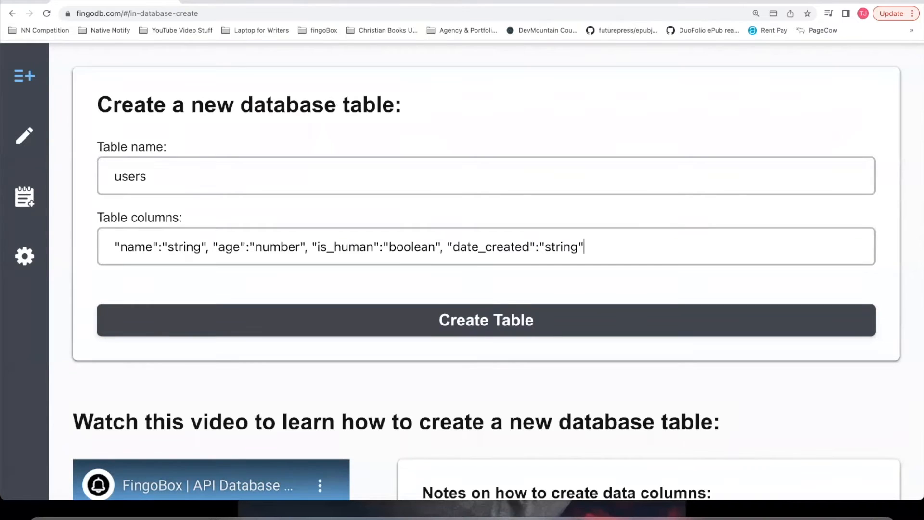
mouse_move(467, 161)
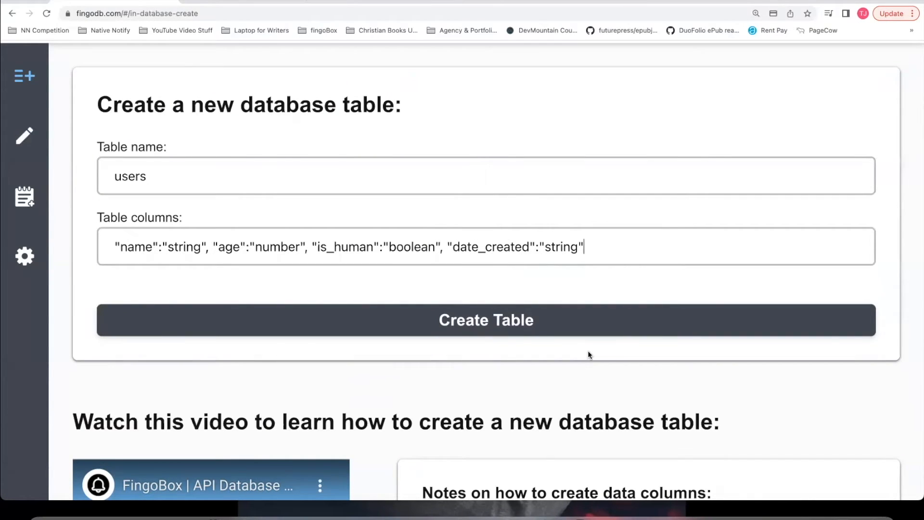
click(462, 321)
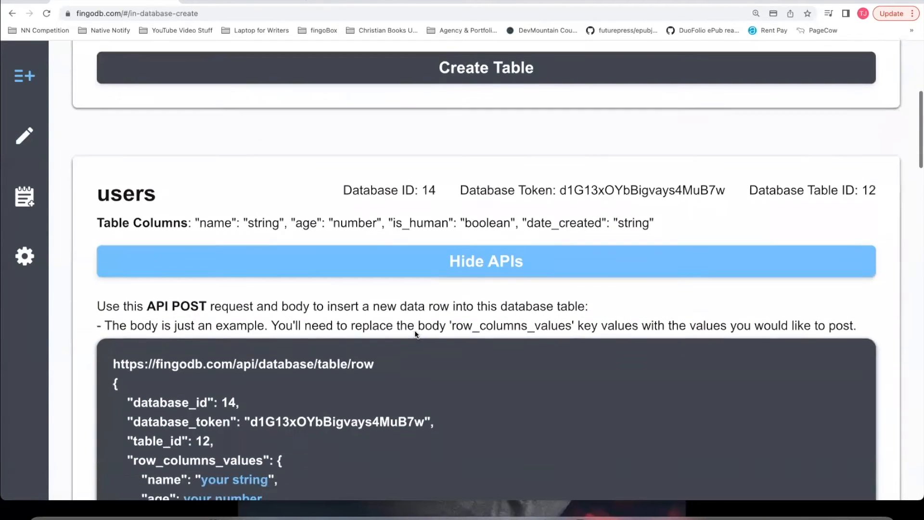
Review the users table's insert-row and get-rows examples, highlighting the name placeholder
scroll(down, 3)
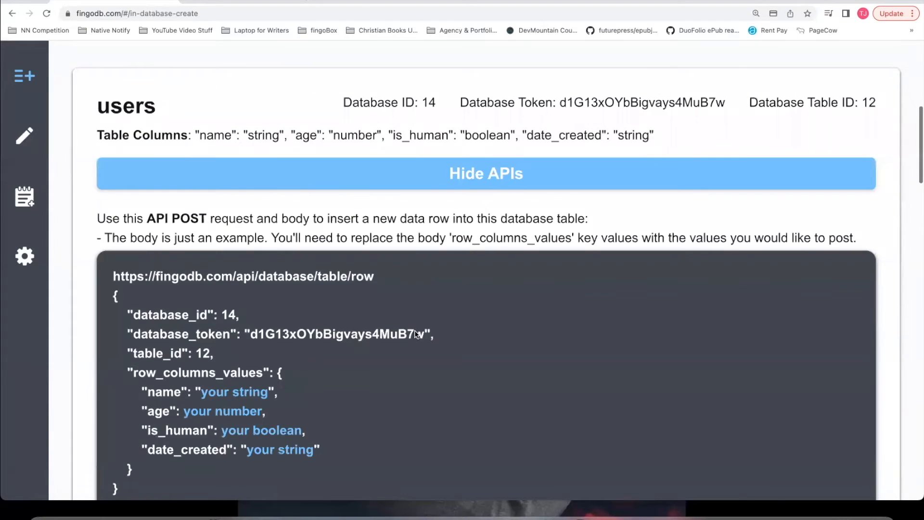
scroll(down, 3)
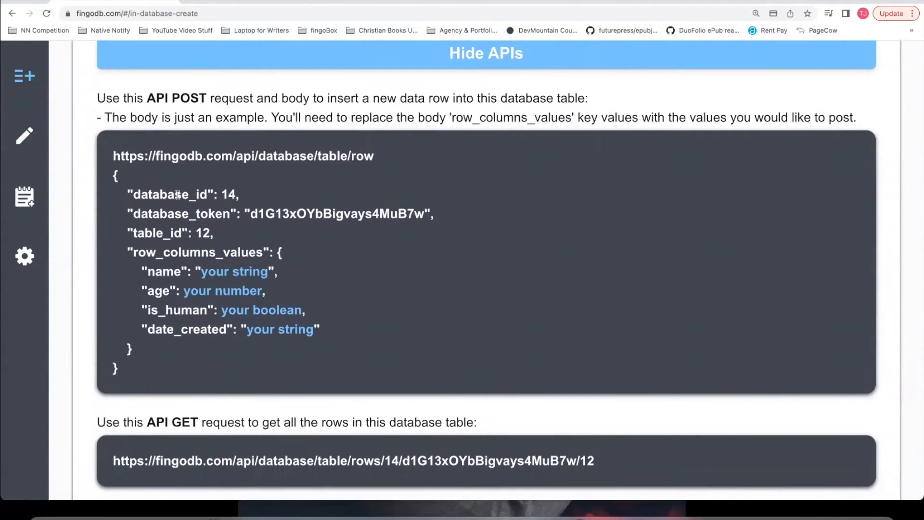
scroll(down, 3)
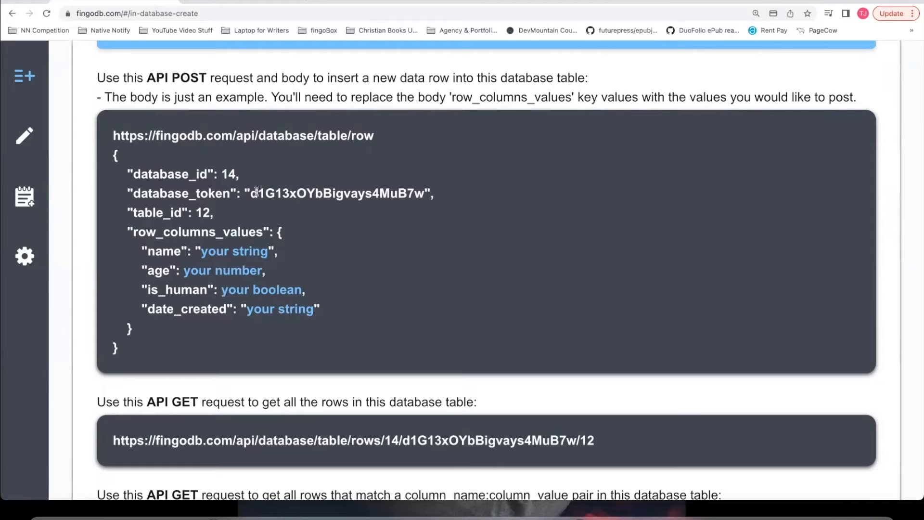
double_click(230, 175)
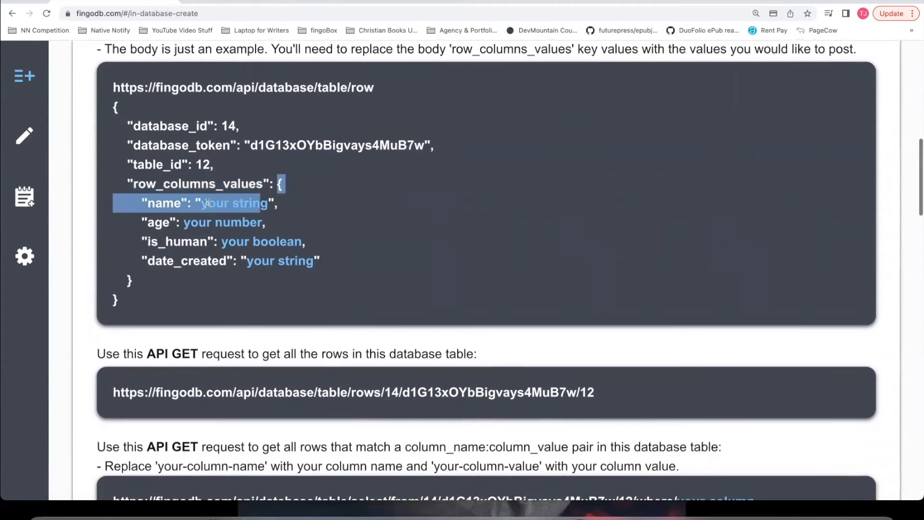
drag(206, 203, 272, 281)
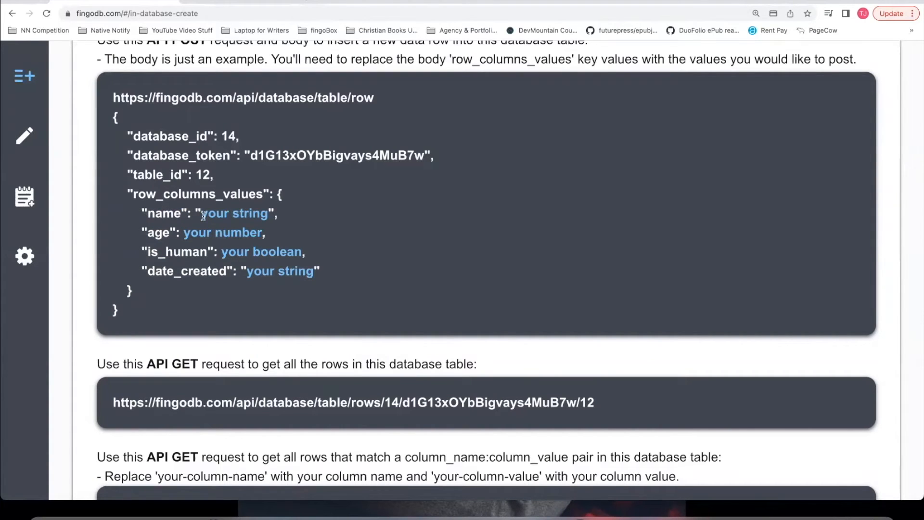
double_click(234, 213)
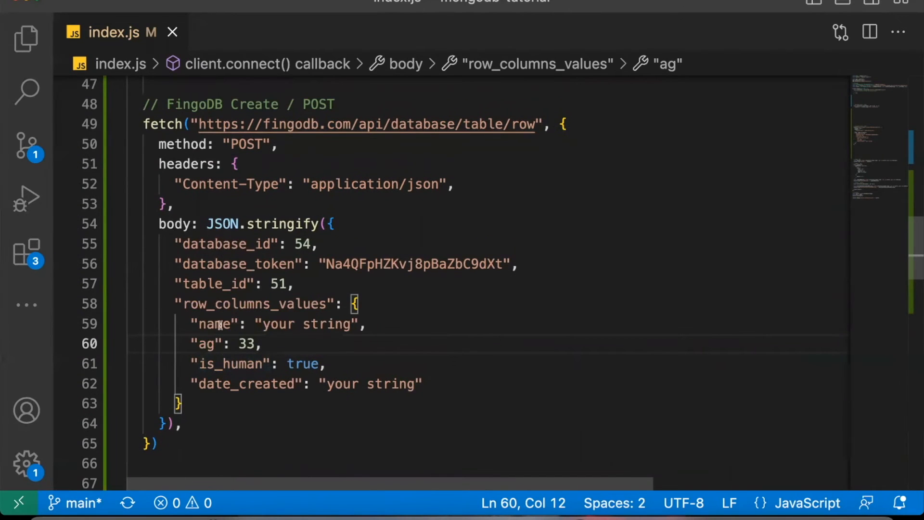
mouse_move(411, 359)
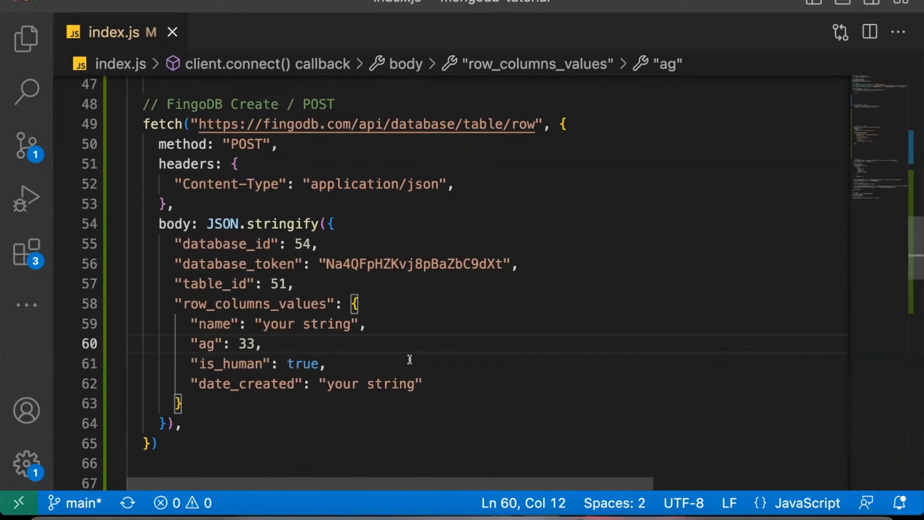
Return to the FingoDB page with the users table API list collapsed
click(215, 344)
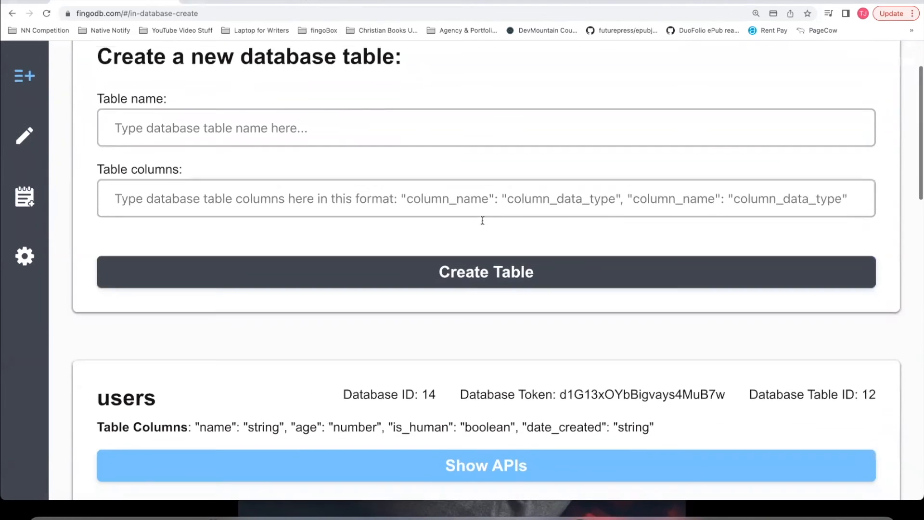
Expand the users table's APIs and review GET, PUT and DELETE examples down to delete-table
scroll(down, 3)
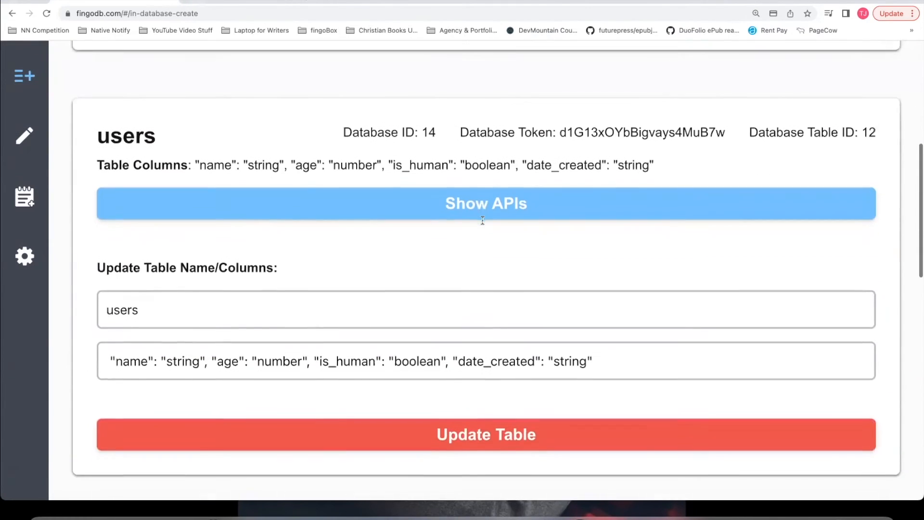
click(486, 204)
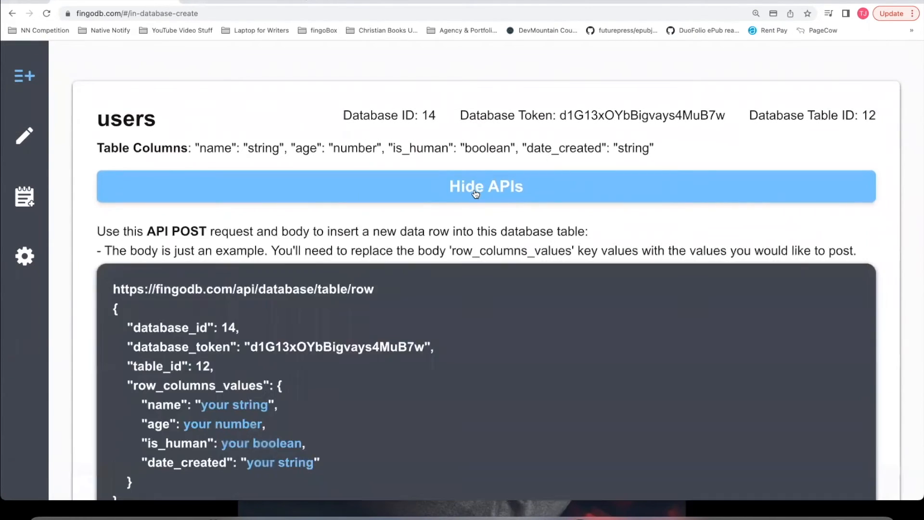
scroll(down, 3)
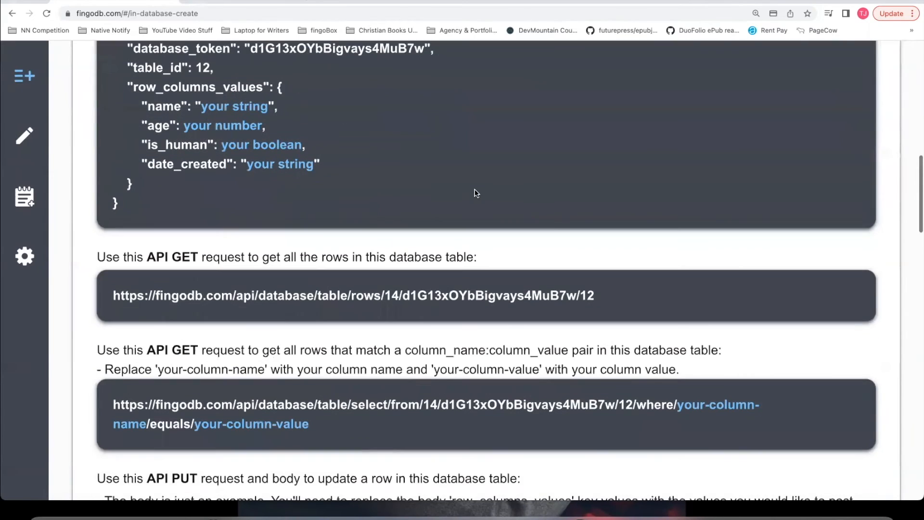
scroll(down, 3)
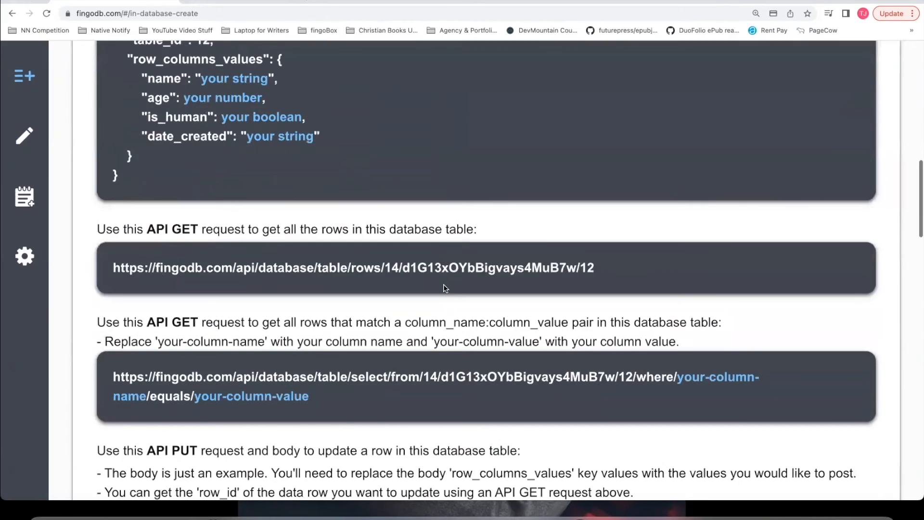
scroll(down, 3)
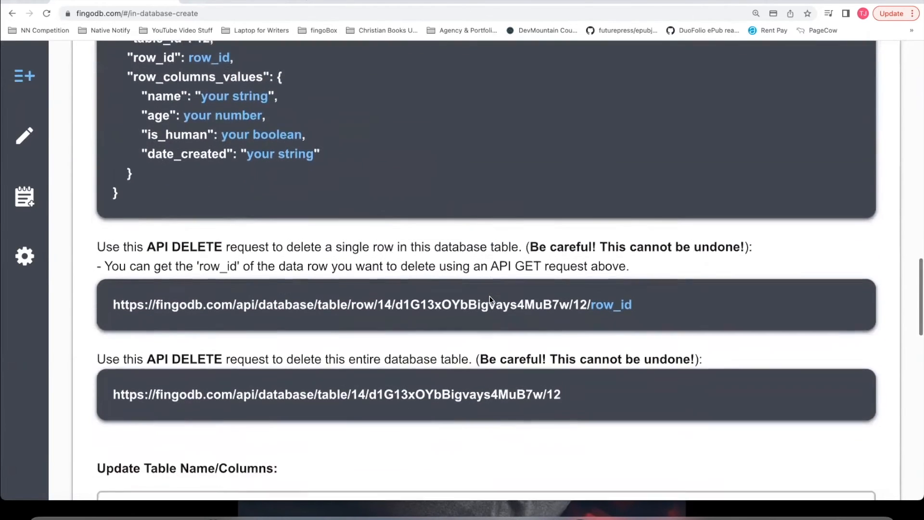
scroll(down, 3)
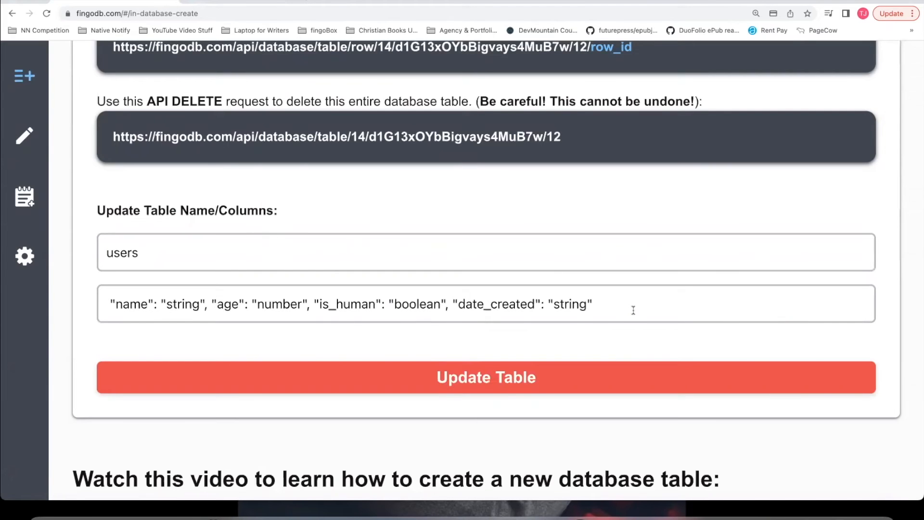
scroll(down, 3)
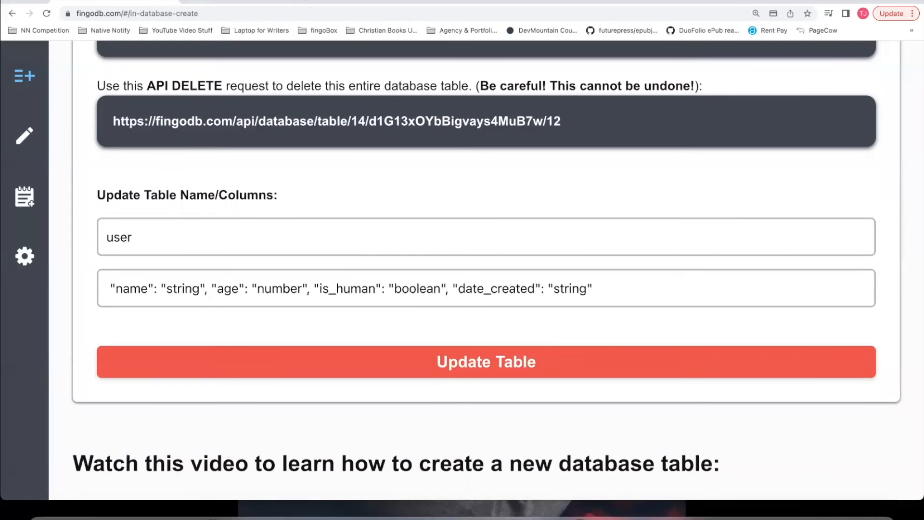
mouse_move(474, 362)
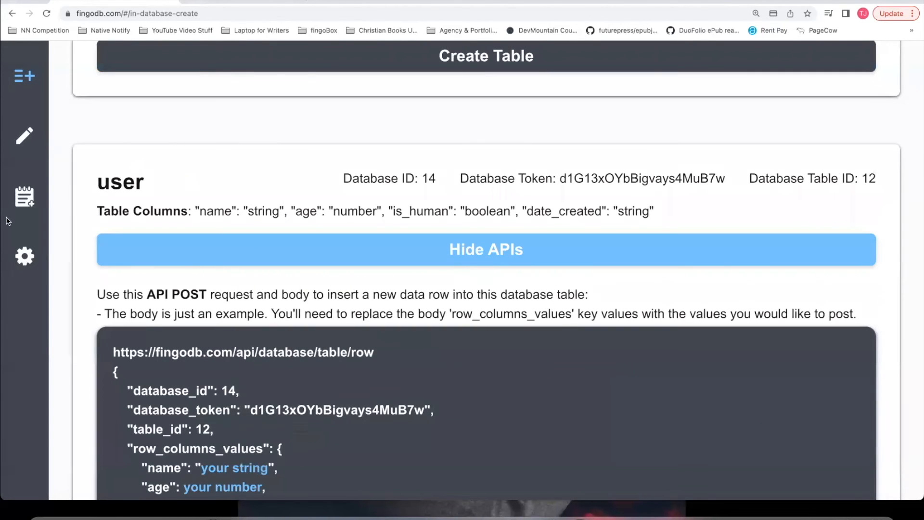
mouse_move(406, 370)
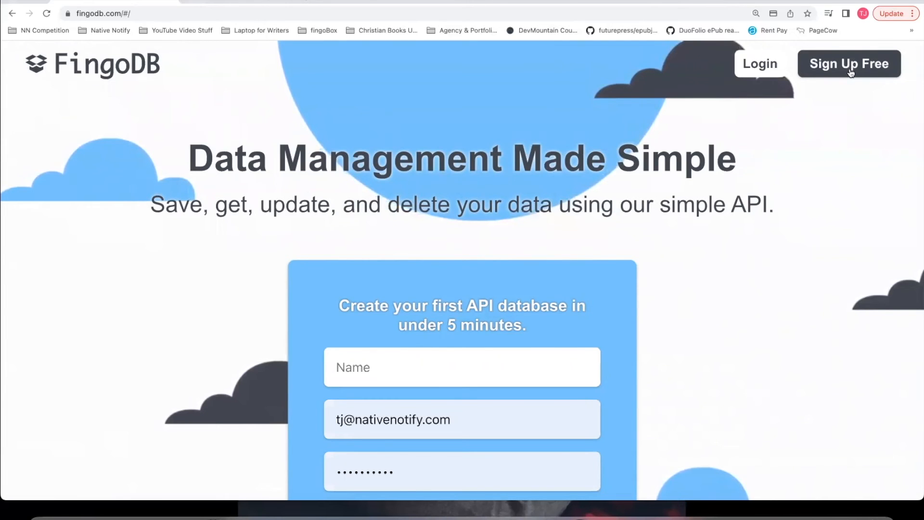
Log in to the dashboard and highlight the $10/month per 1,000,000 rows pricing and FAQ
click(850, 64)
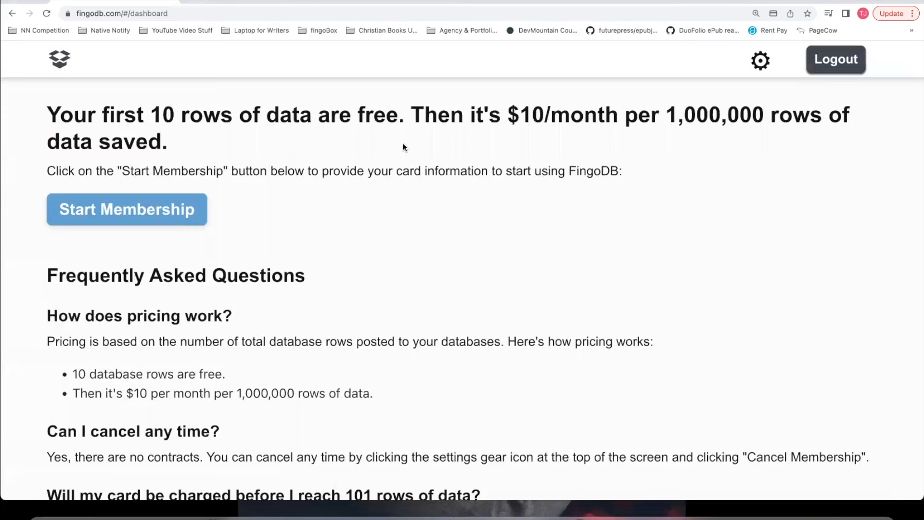
mouse_move(395, 259)
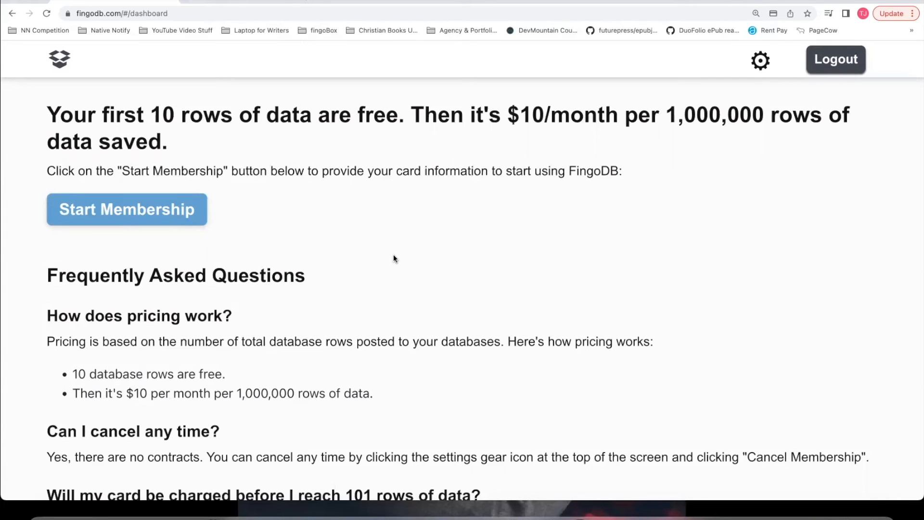
mouse_move(509, 123)
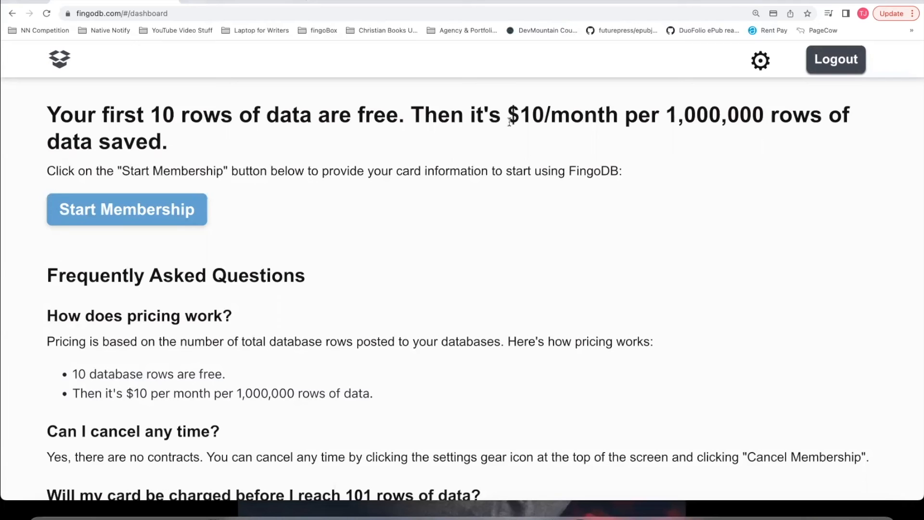
drag(508, 114, 766, 114)
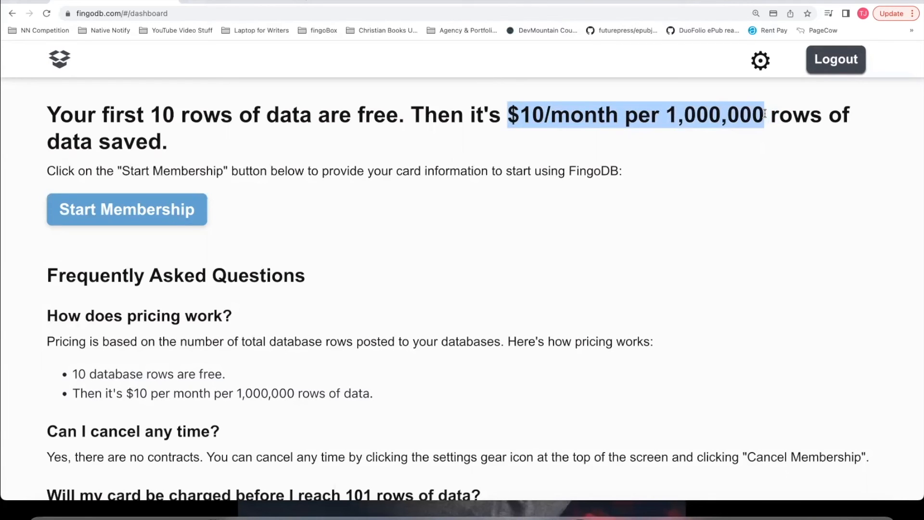
scroll(down, 3)
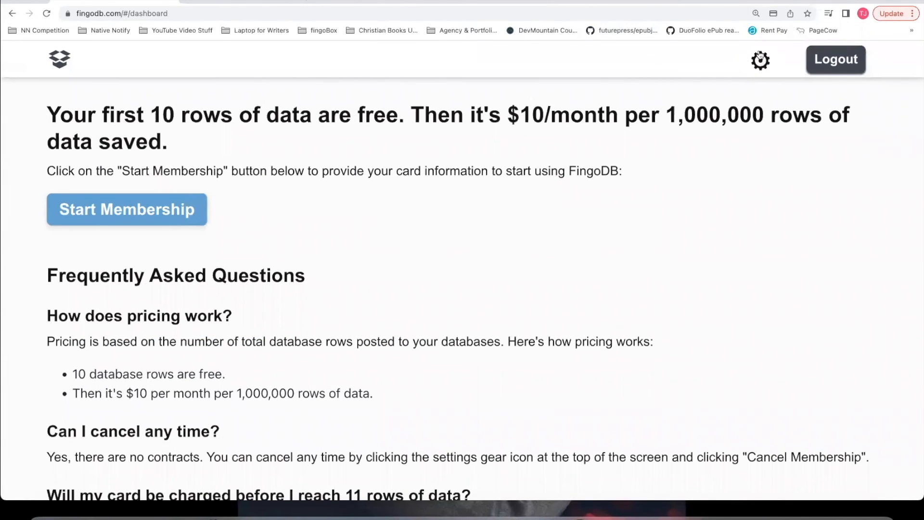
View account settings down to row count 0, $0/month fee and cancel-membership area
click(761, 60)
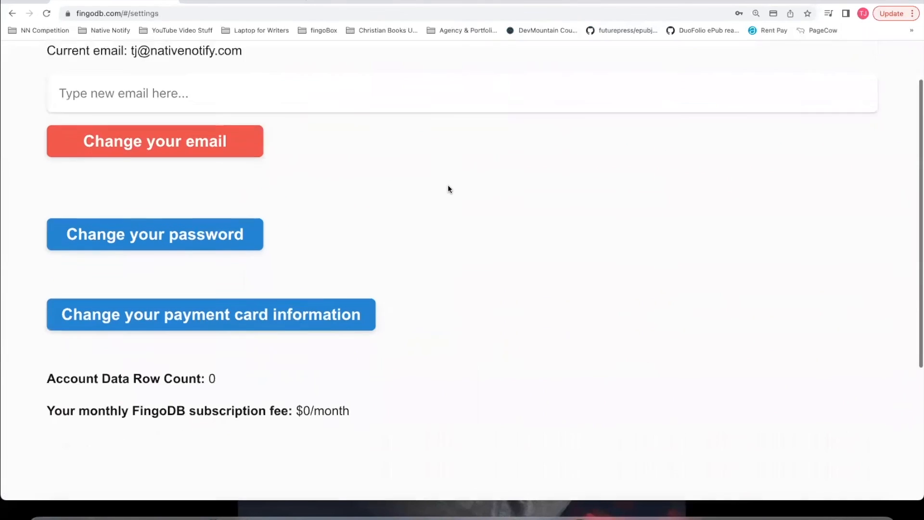
scroll(down, 3)
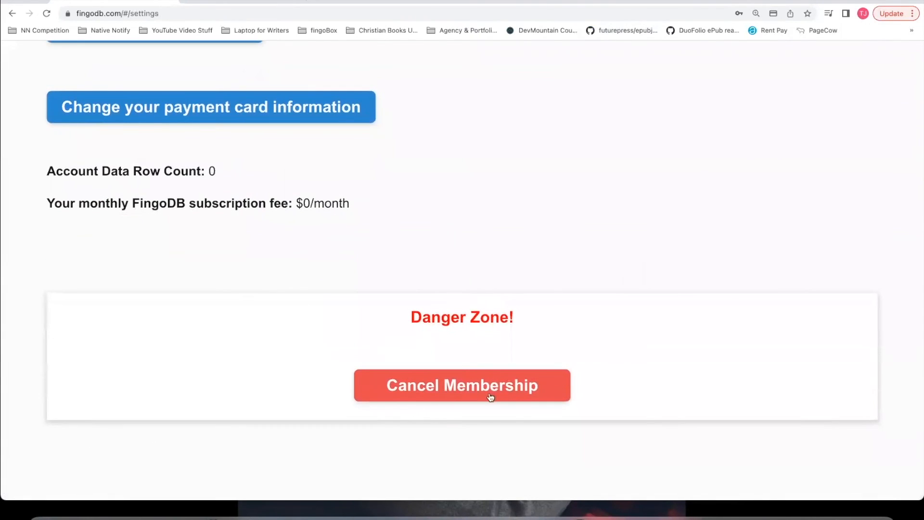
mouse_move(624, 291)
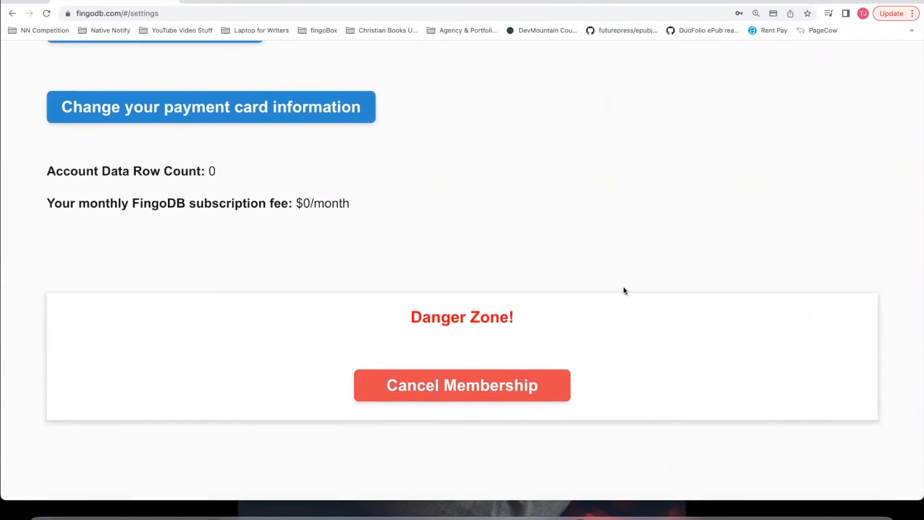